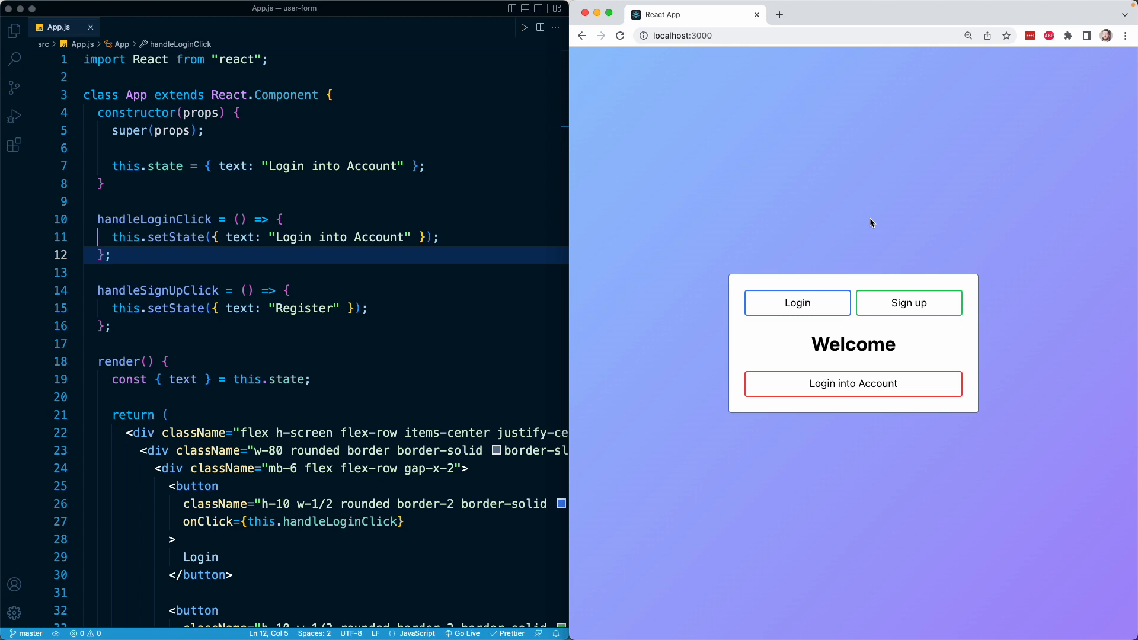
{"action": "mouse_move", "coordinate": [890, 221]}
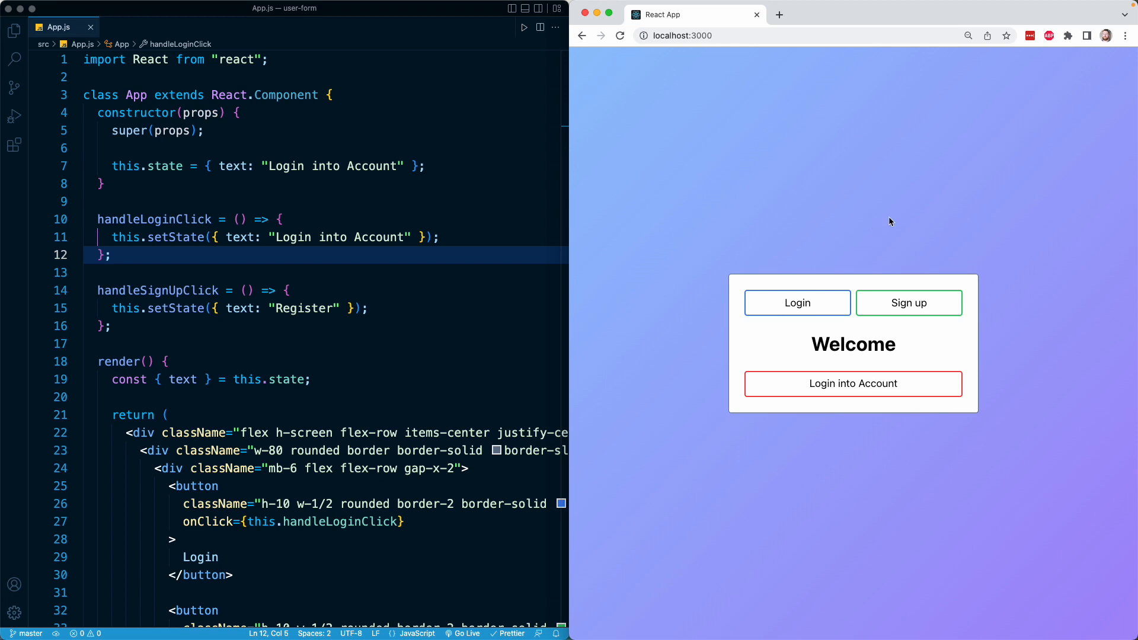
- Add an event parameter to handleLoginClick and log it with console.log(event)
{"action": "scroll", "scroll_direction": "down", "scroll_amount": 3}
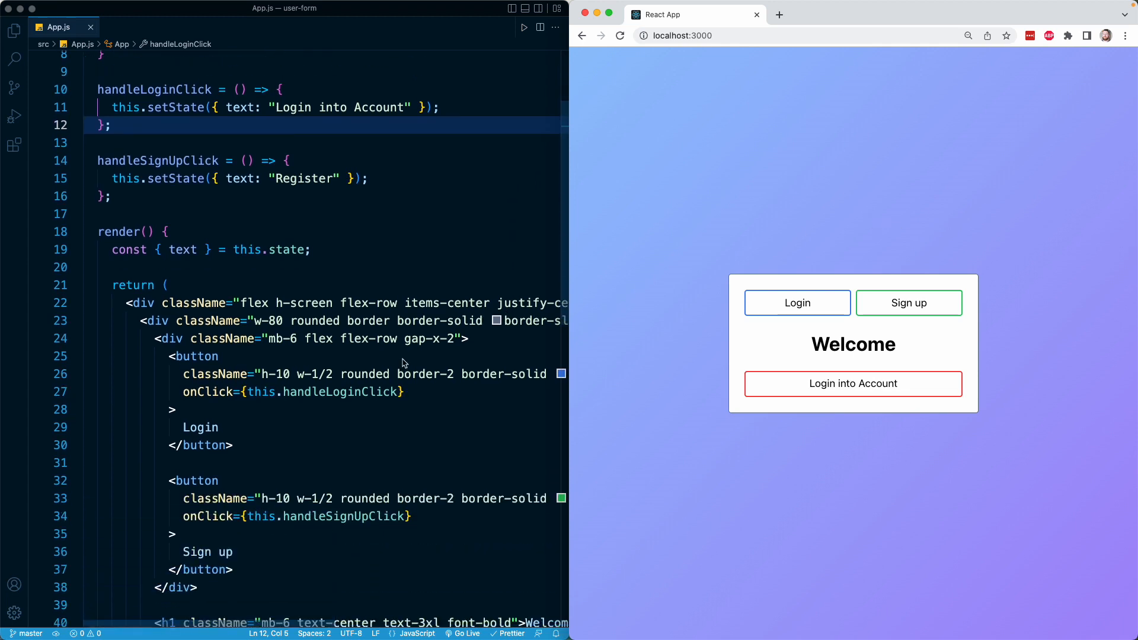
{"action": "left_click", "coordinate": [423, 392]}
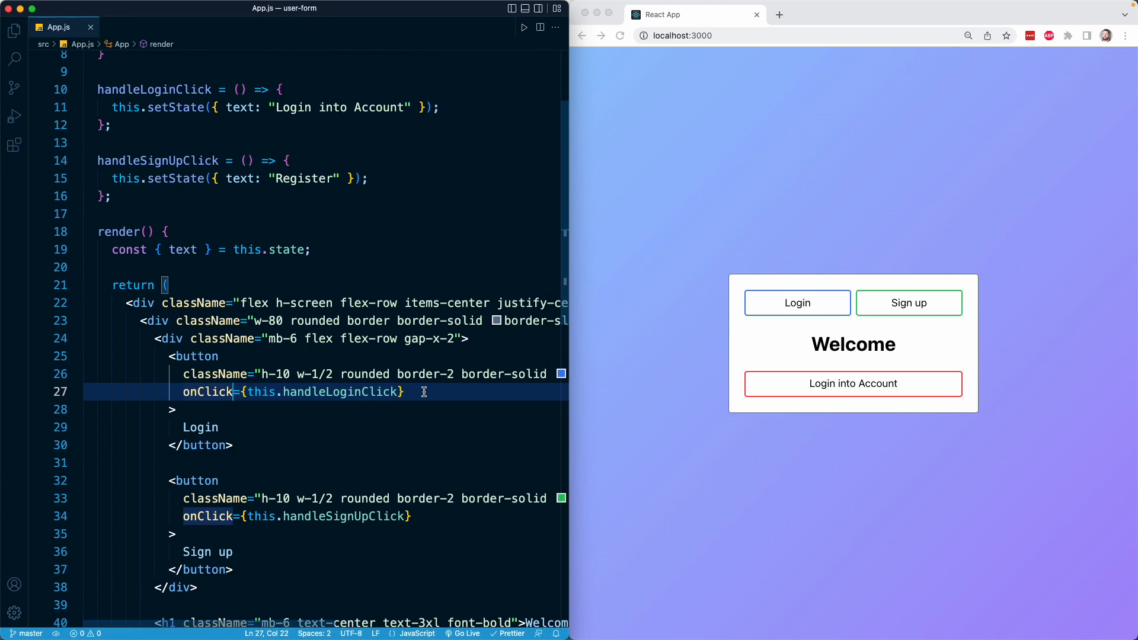
{"action": "mouse_move", "coordinate": [197, 383]}
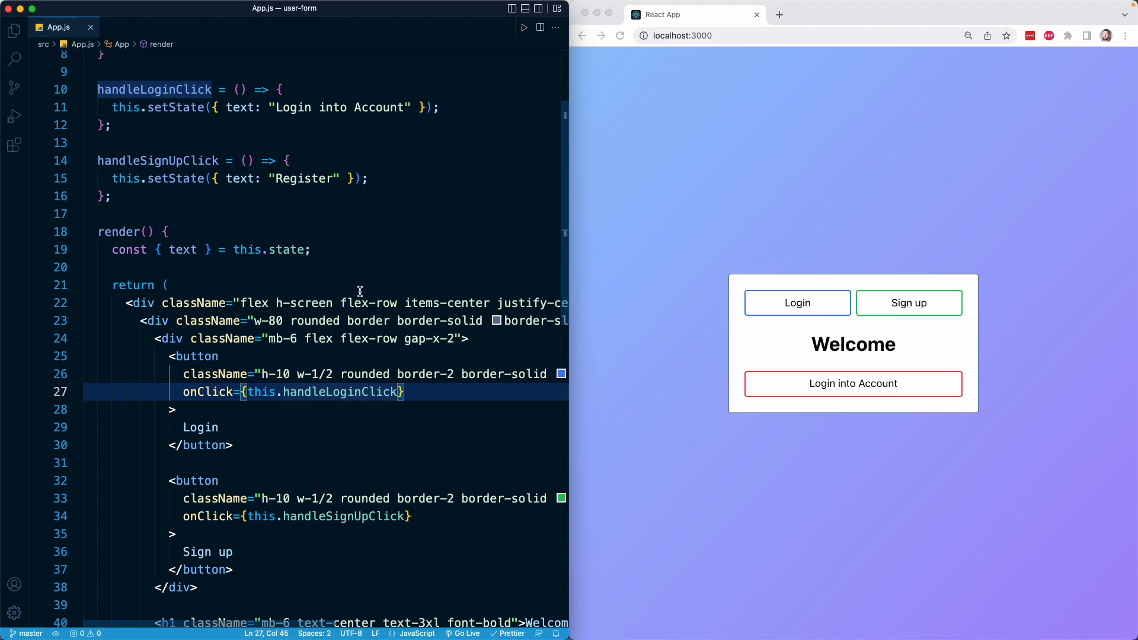
{"action": "scroll", "scroll_direction": "up", "scroll_amount": 3}
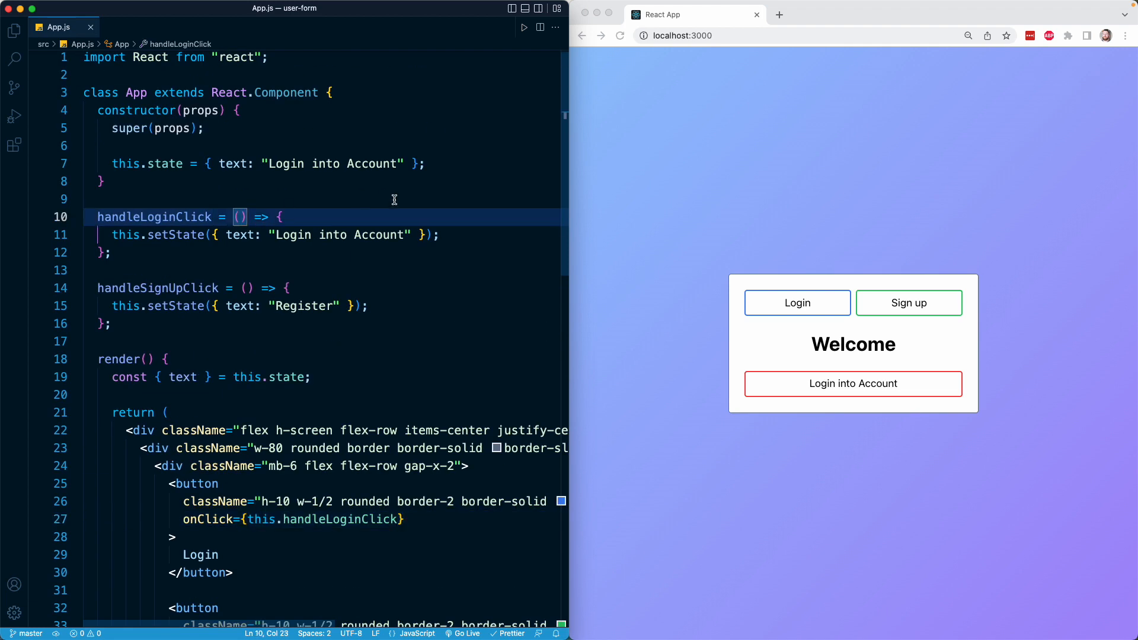
{"action": "mouse_move", "coordinate": [403, 201]}
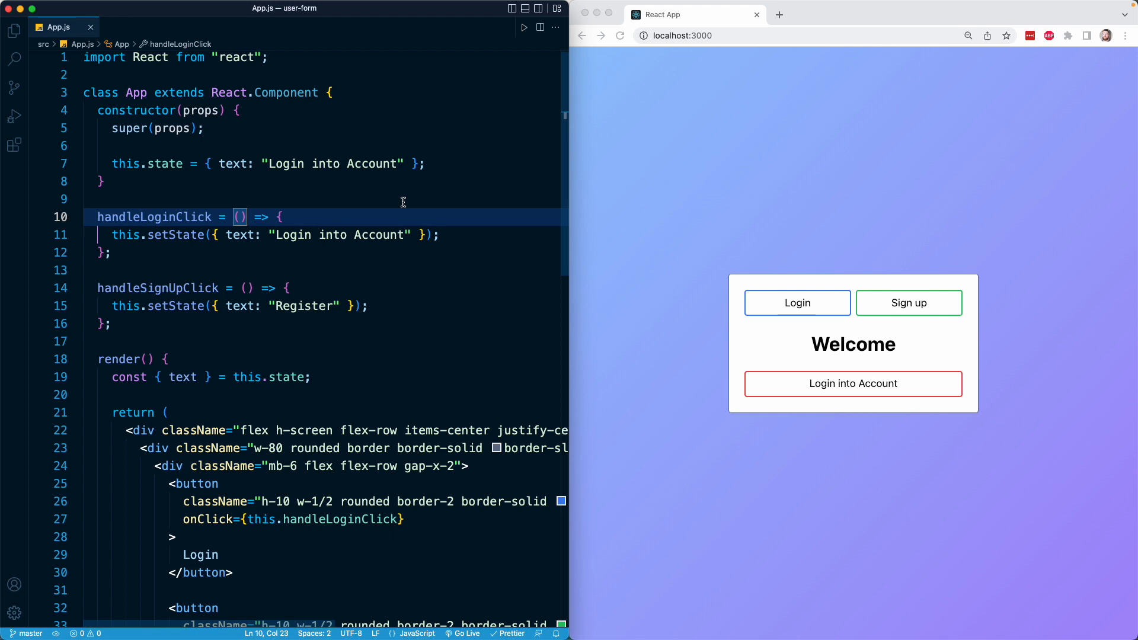
{"action": "type", "text": "event"}
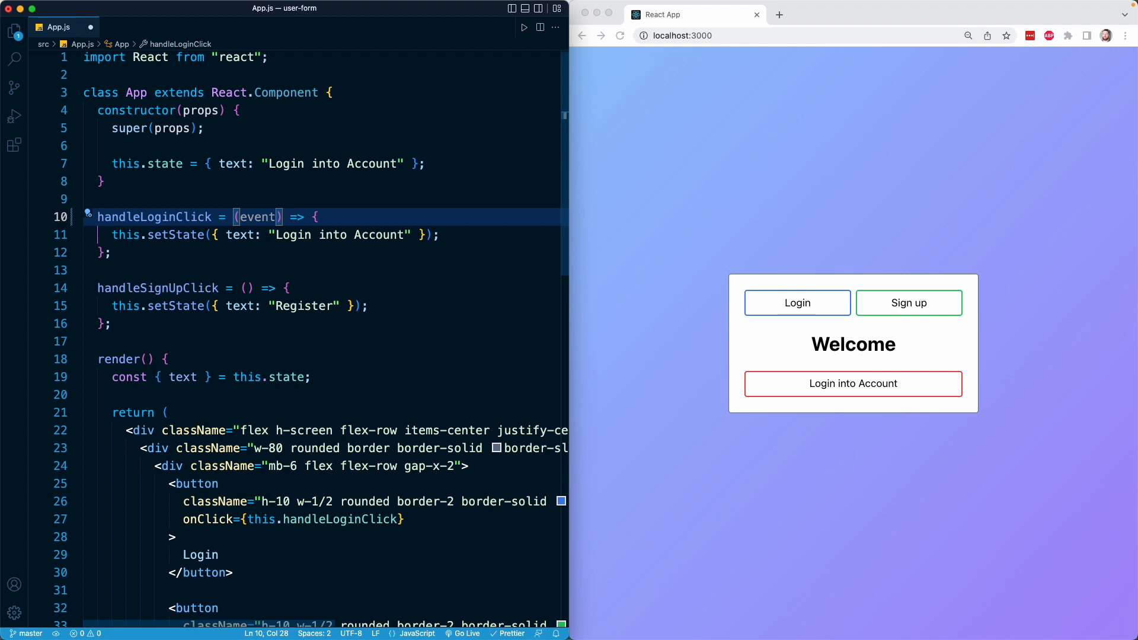
{"action": "type", "text": "console."}
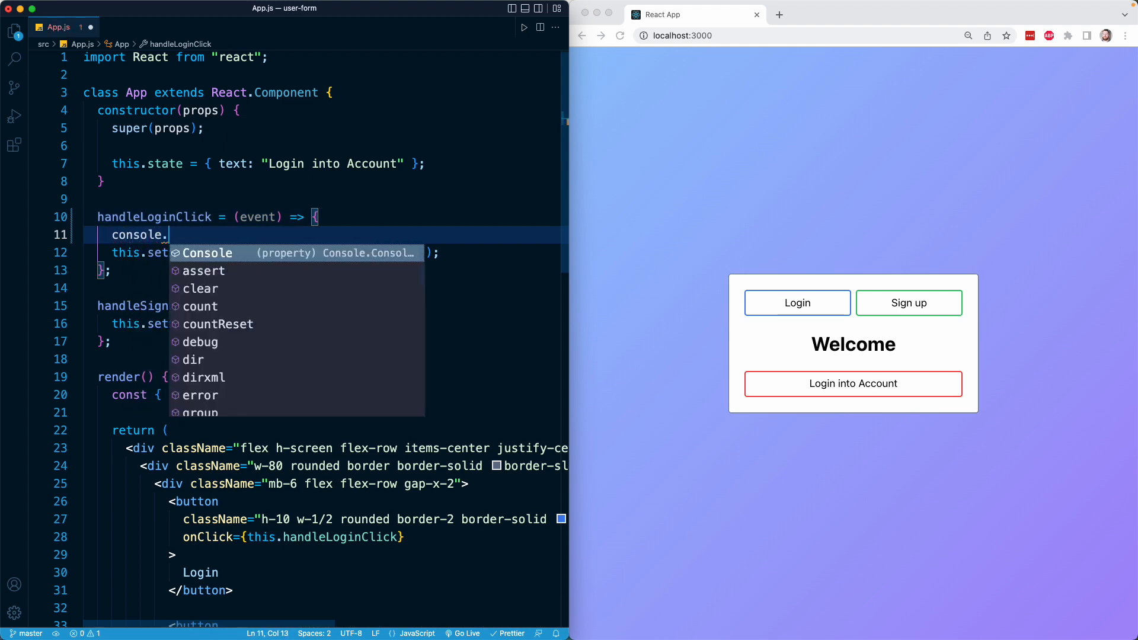
{"action": "type", "text": "log(event);"}
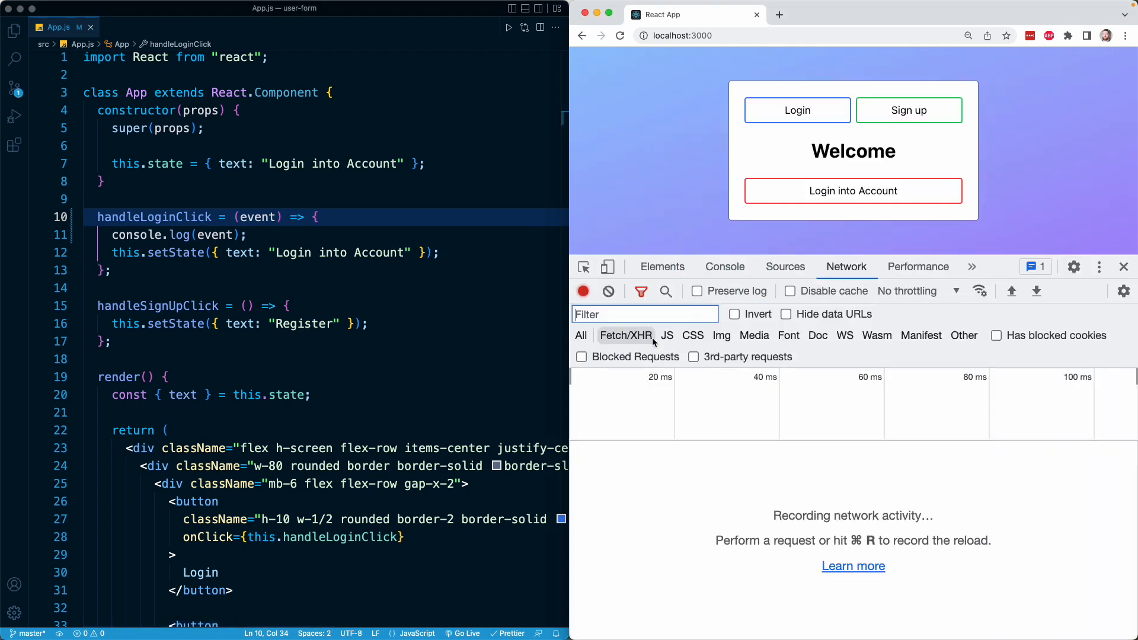
- Log a SyntheticBaseEvent via the Login button and expand it in the Console
{"action": "left_click", "coordinate": [723, 266]}
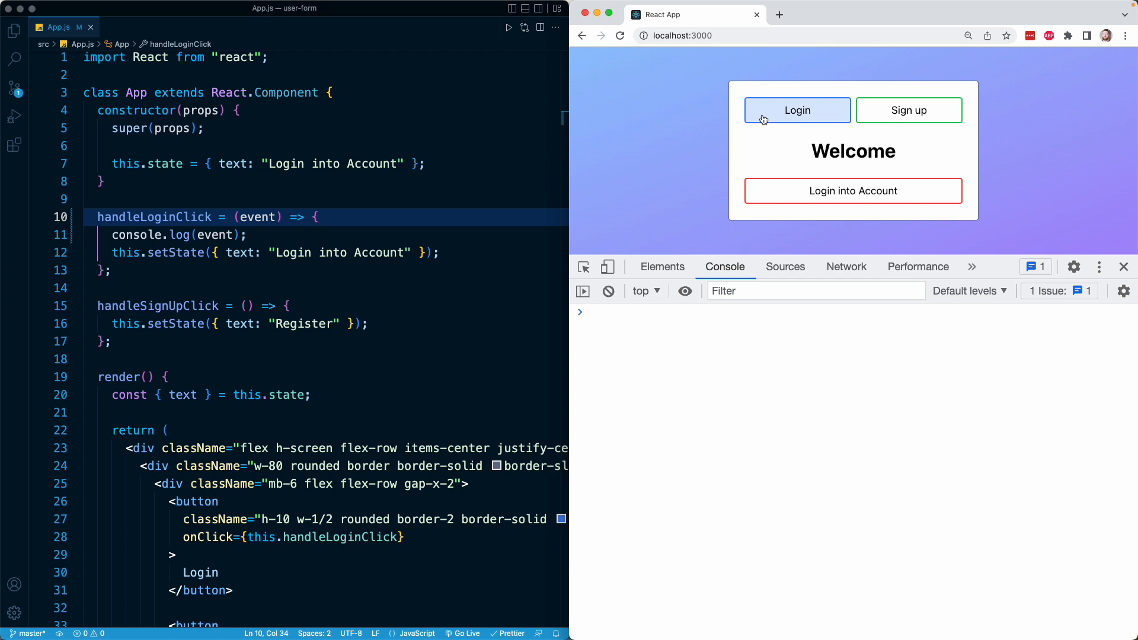
{"action": "left_click", "coordinate": [796, 110]}
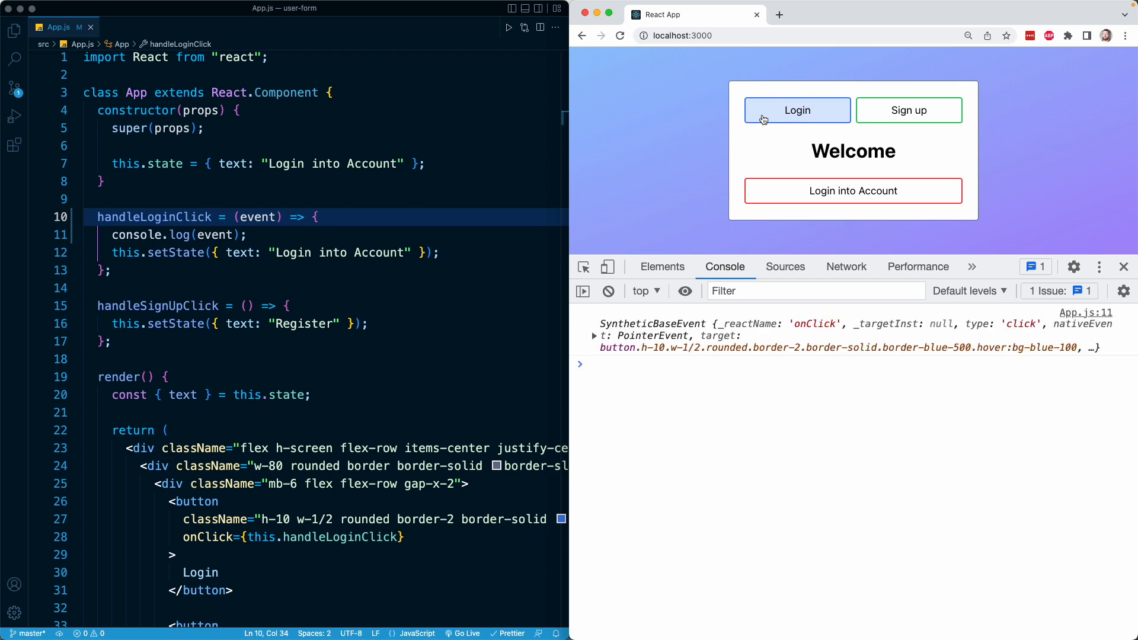
{"action": "mouse_move", "coordinate": [656, 336]}
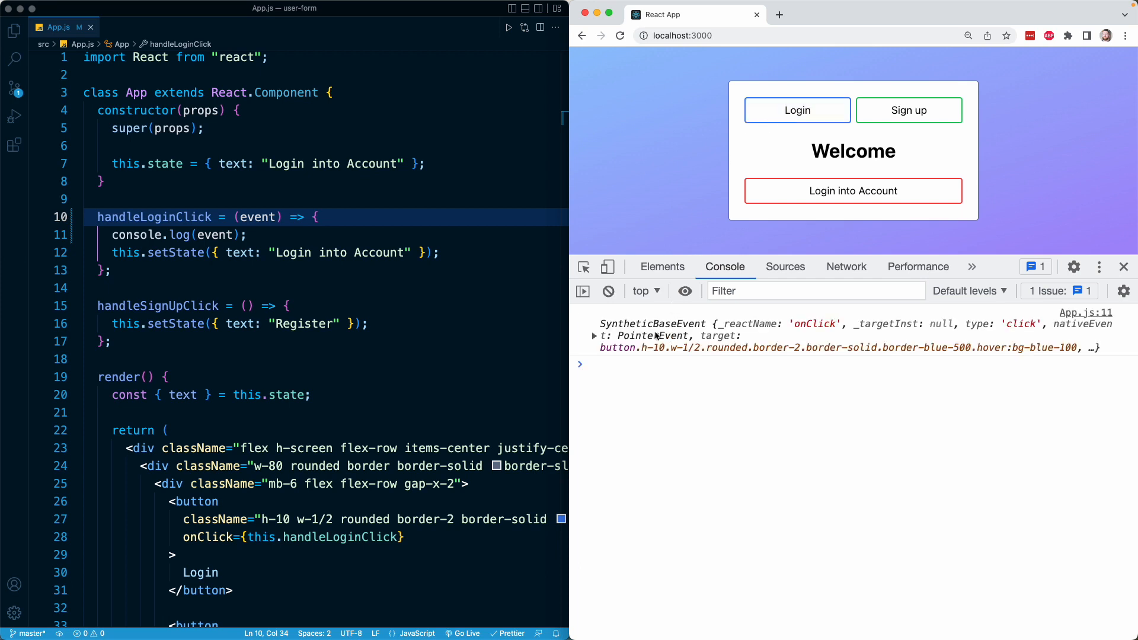
{"action": "mouse_move", "coordinate": [508, 318]}
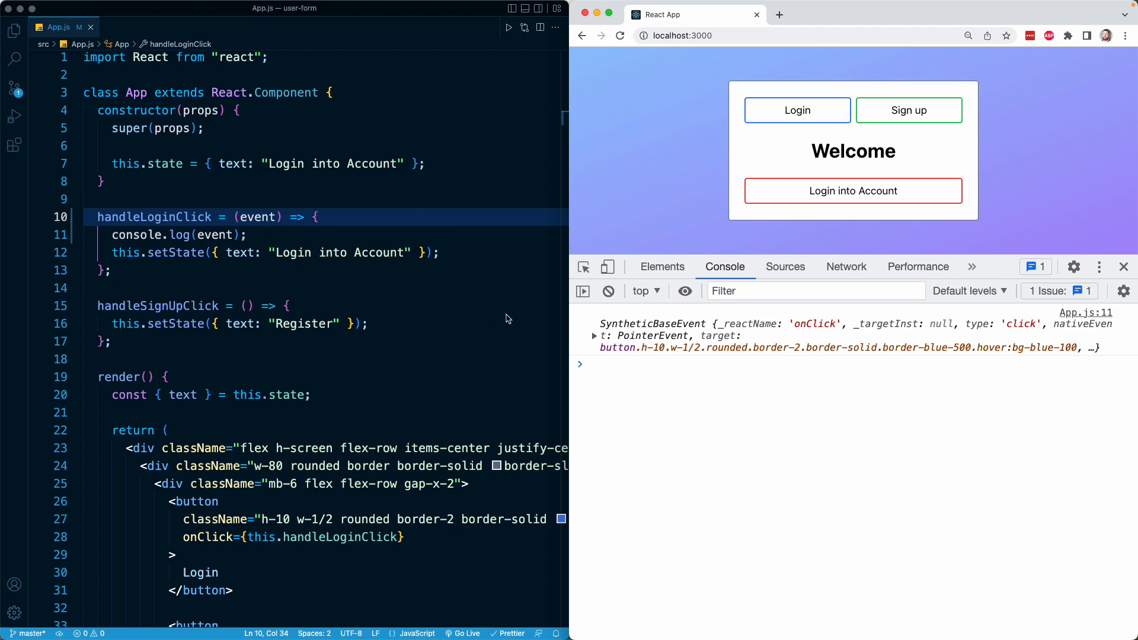
{"action": "left_click", "coordinate": [594, 336]}
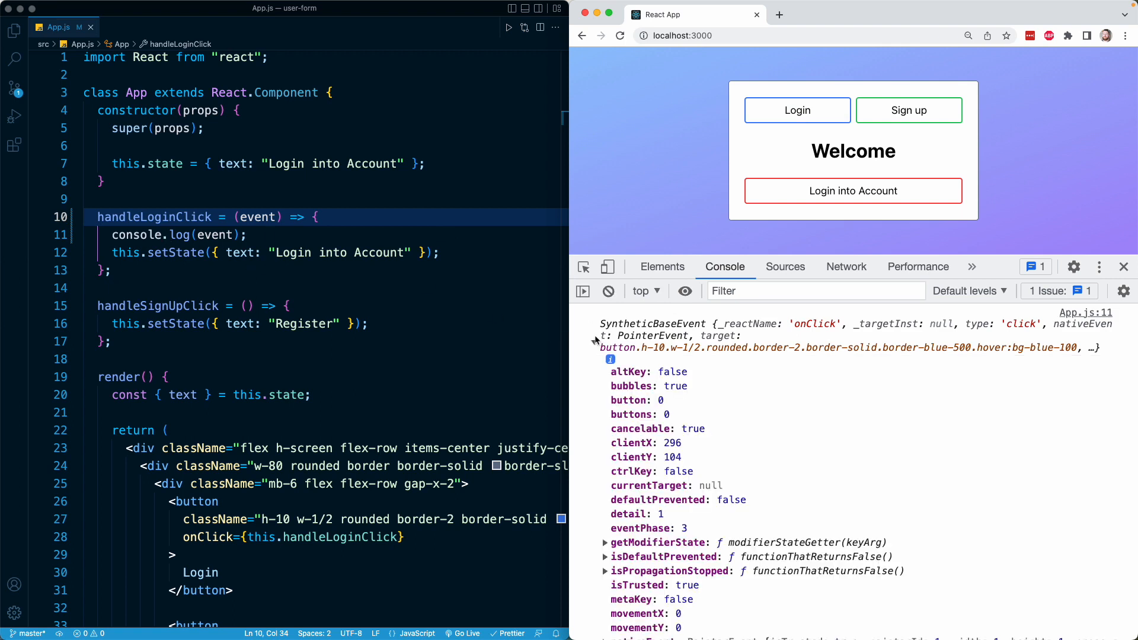
{"action": "mouse_move", "coordinate": [951, 431]}
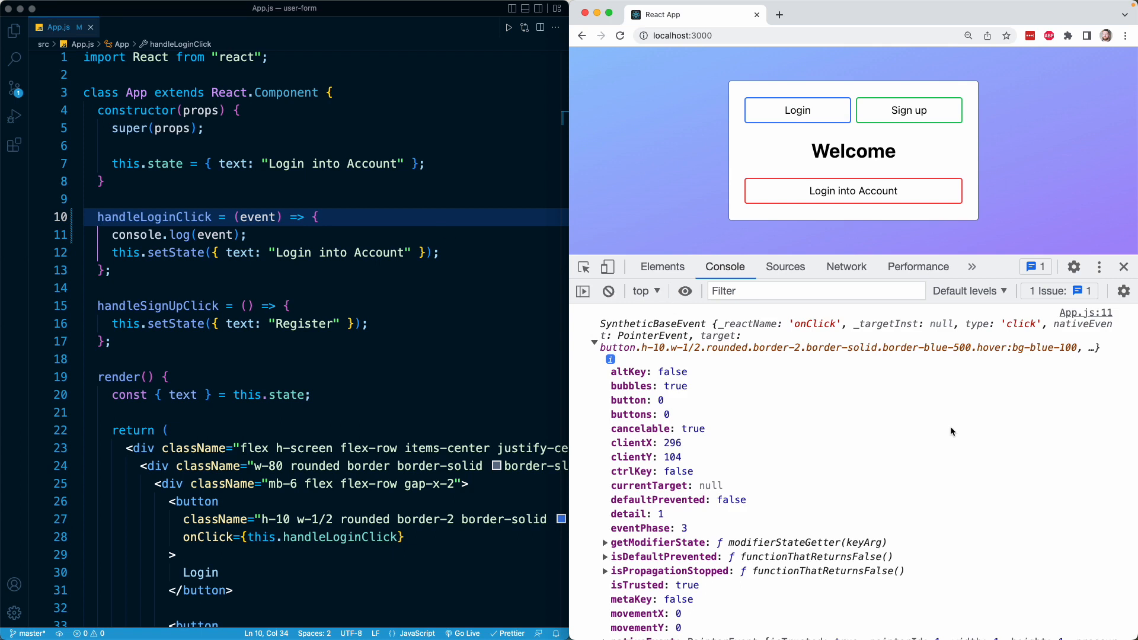
{"action": "mouse_move", "coordinate": [925, 432]}
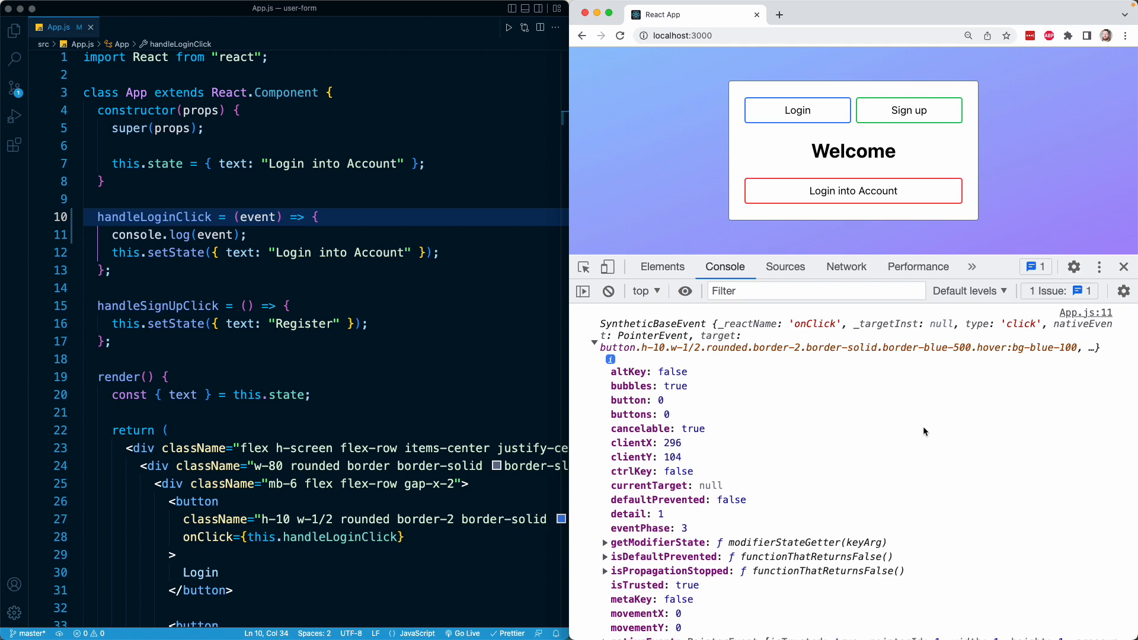
{"action": "mouse_move", "coordinate": [802, 431]}
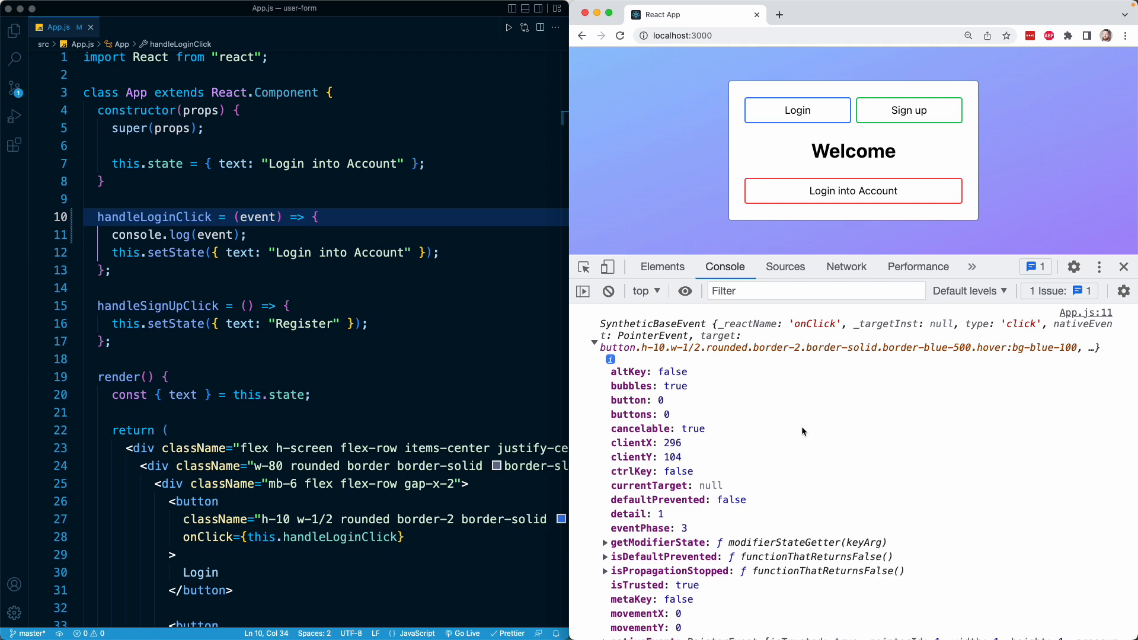
{"action": "mouse_move", "coordinate": [695, 445]}
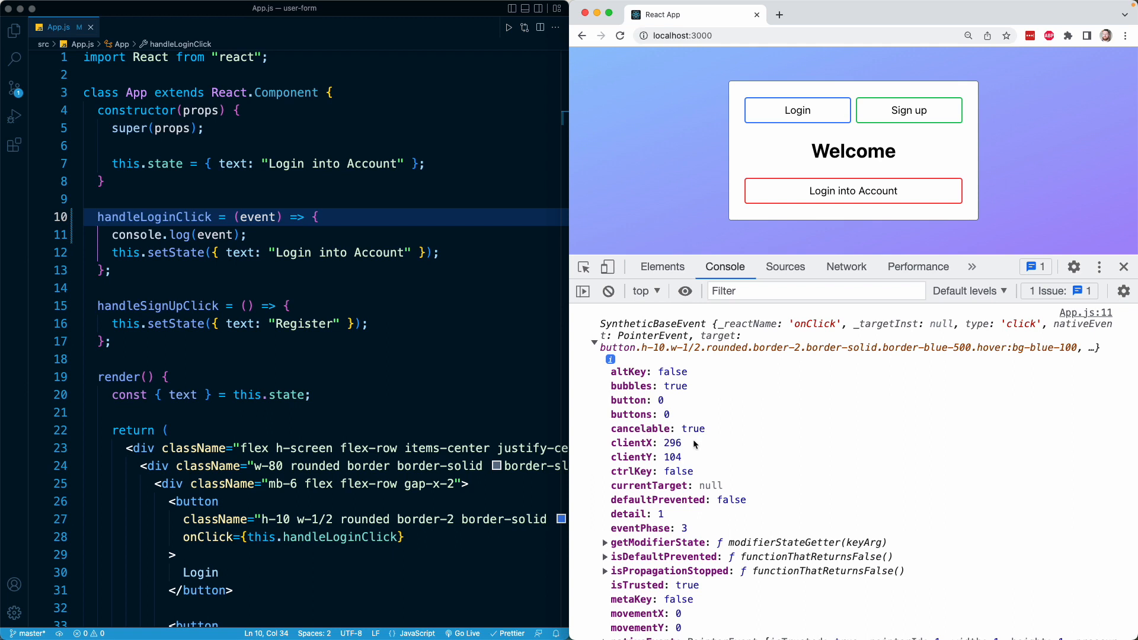
{"action": "mouse_move", "coordinate": [686, 457]}
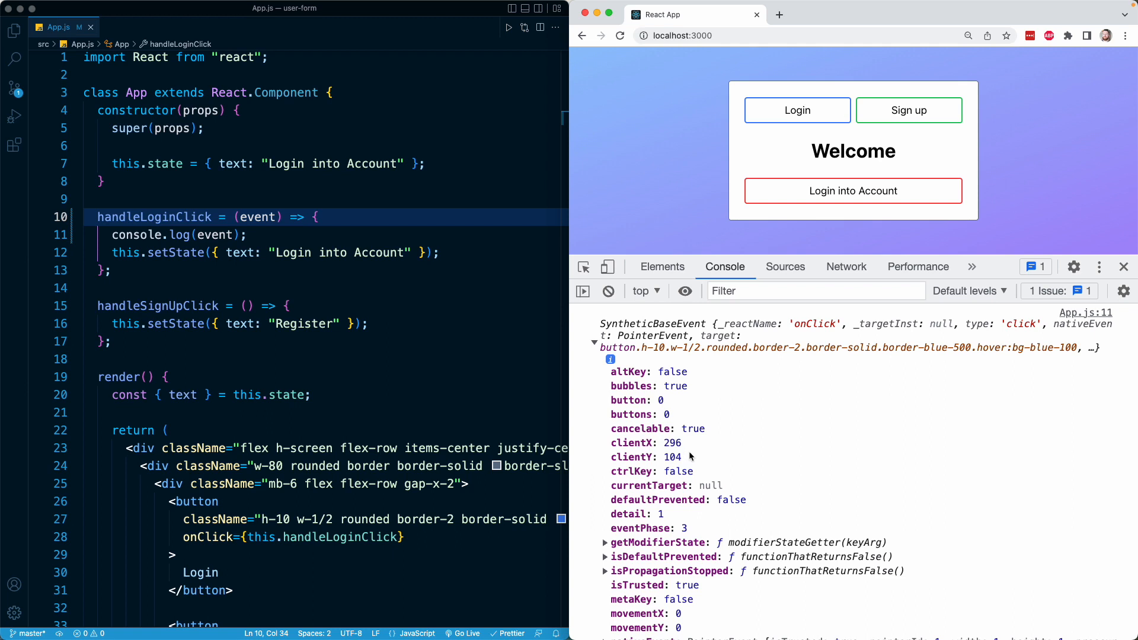
{"action": "scroll", "scroll_direction": "down", "scroll_amount": 3}
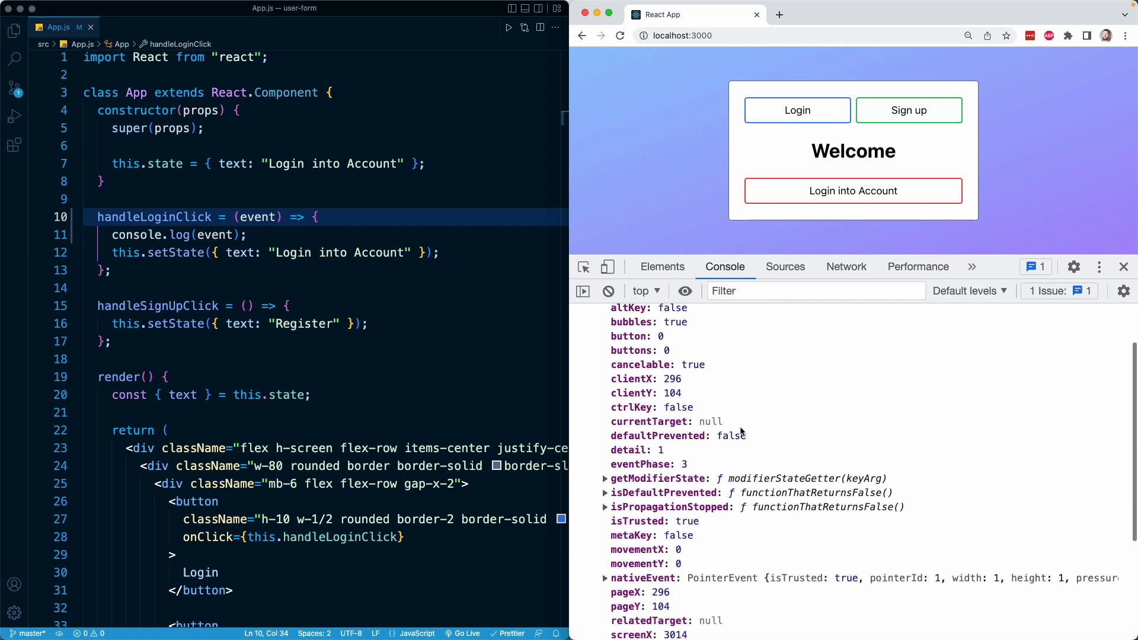
{"action": "scroll", "scroll_direction": "down", "scroll_amount": 3}
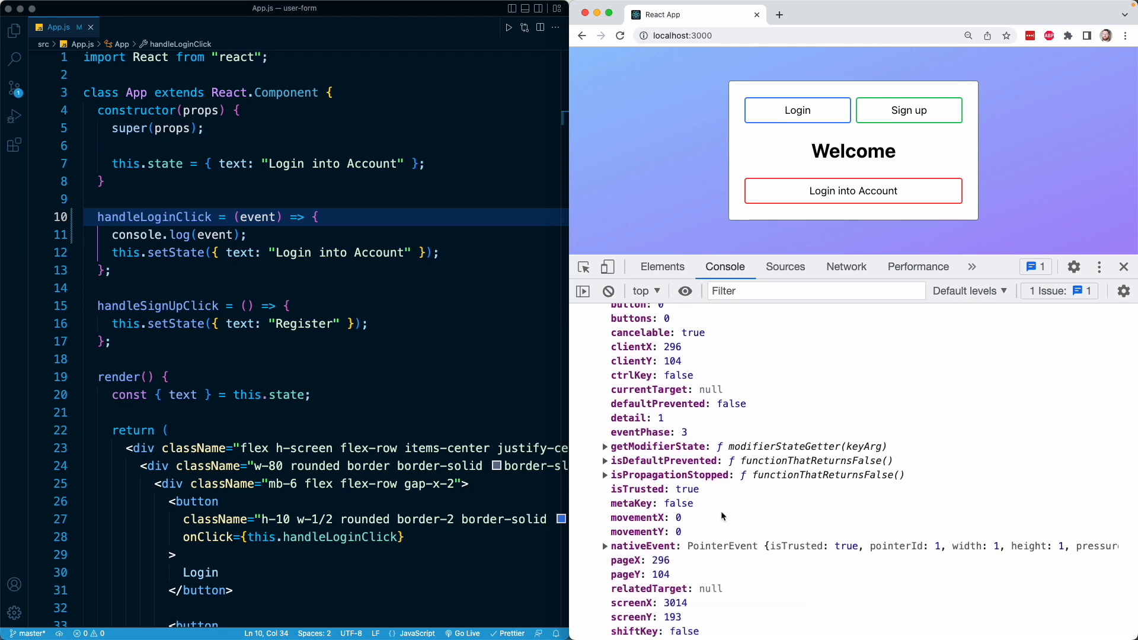
{"action": "scroll", "scroll_direction": "down", "scroll_amount": 3}
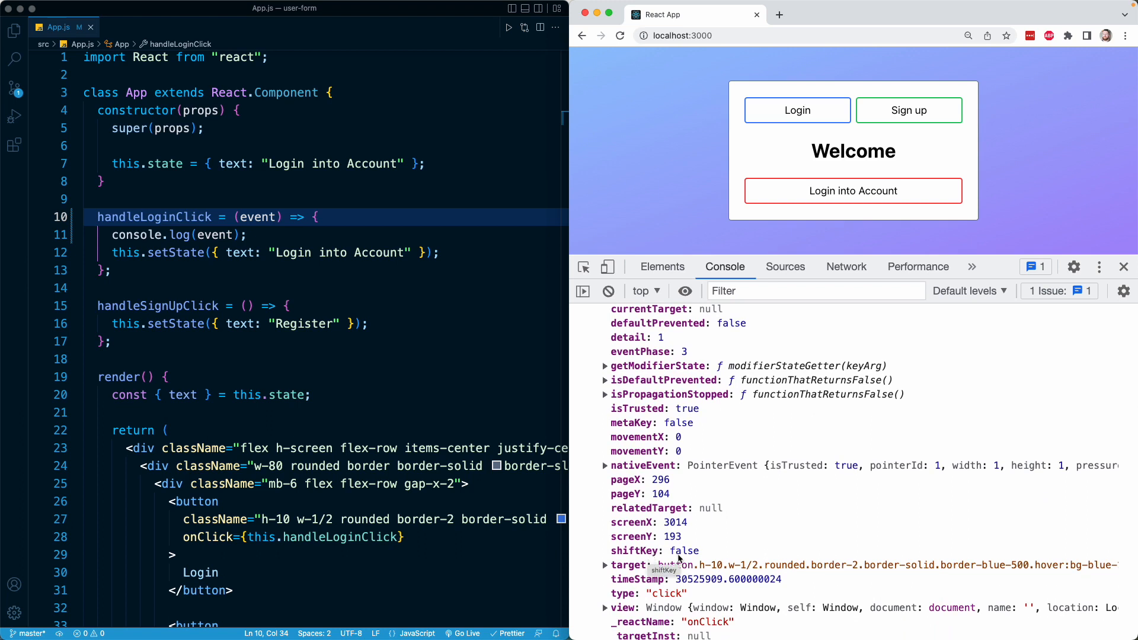
{"action": "mouse_move", "coordinate": [715, 553]}
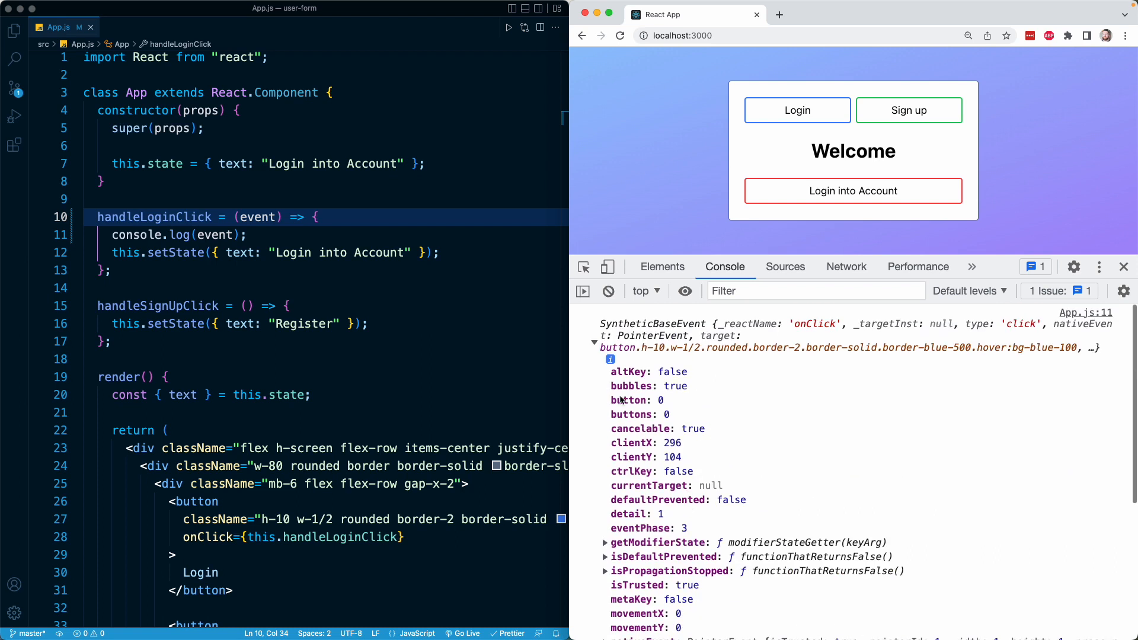
- Collapse the old event, Shift-click Login to log a shiftKey event, then view onClick
{"action": "left_click", "coordinate": [594, 336]}
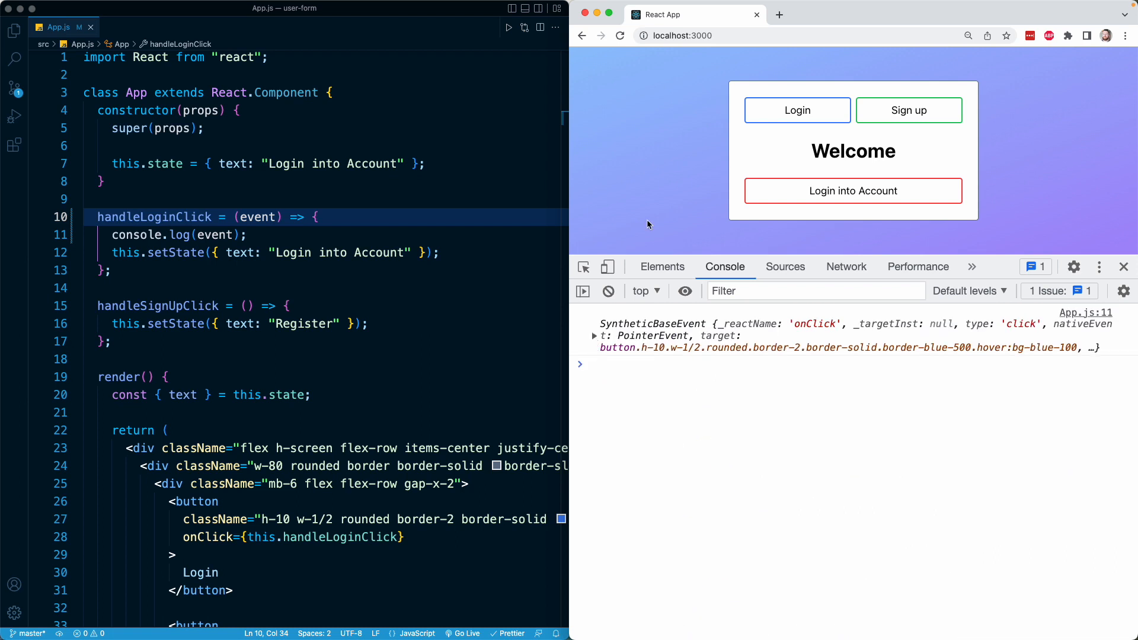
{"action": "mouse_move", "coordinate": [793, 91]}
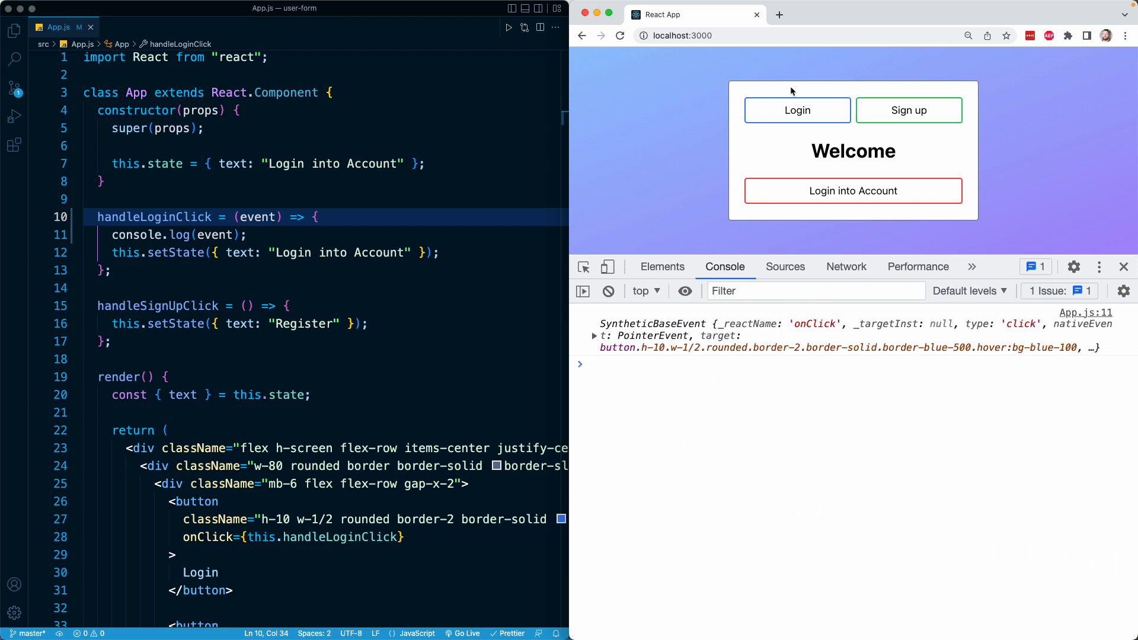
{"action": "left_click", "coordinate": [796, 110]}
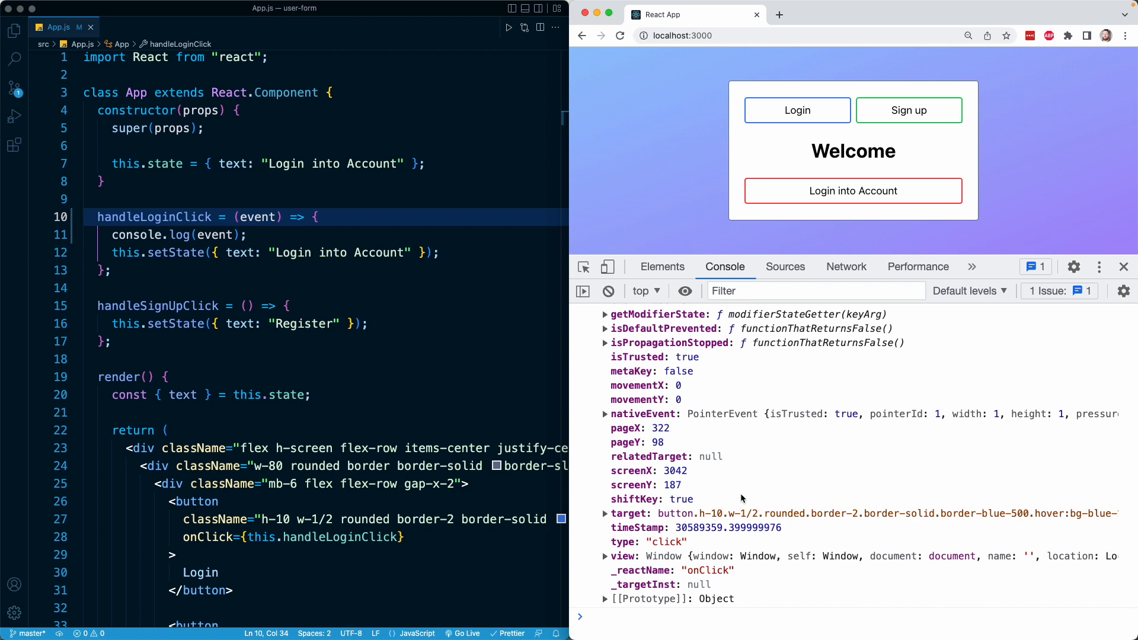
{"action": "mouse_move", "coordinate": [678, 513]}
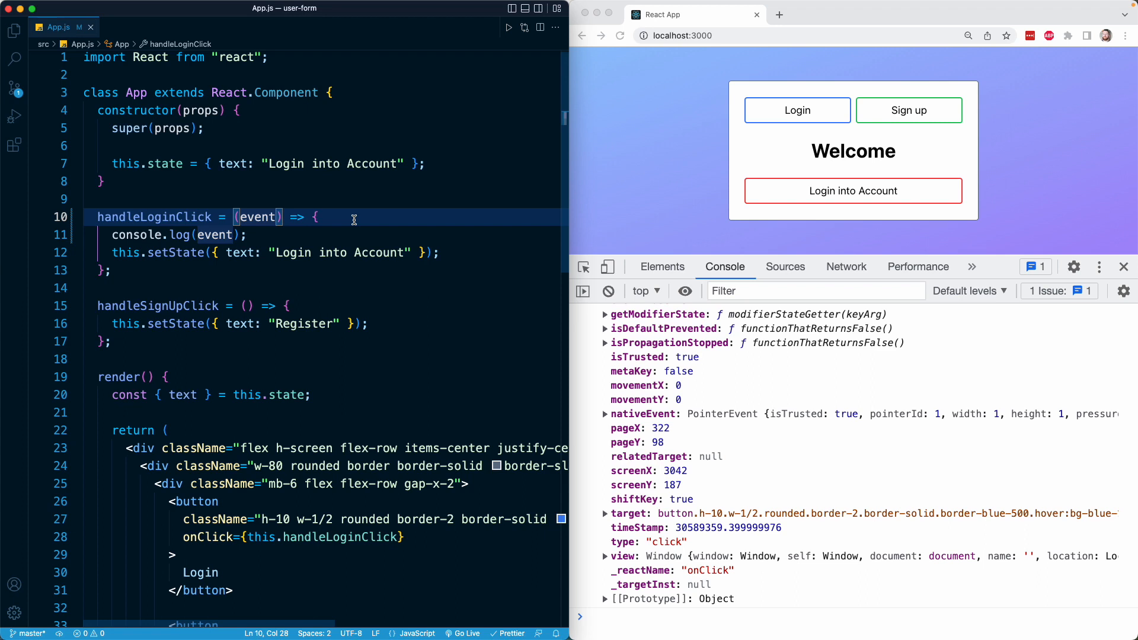
{"action": "left_click", "coordinate": [405, 537]}
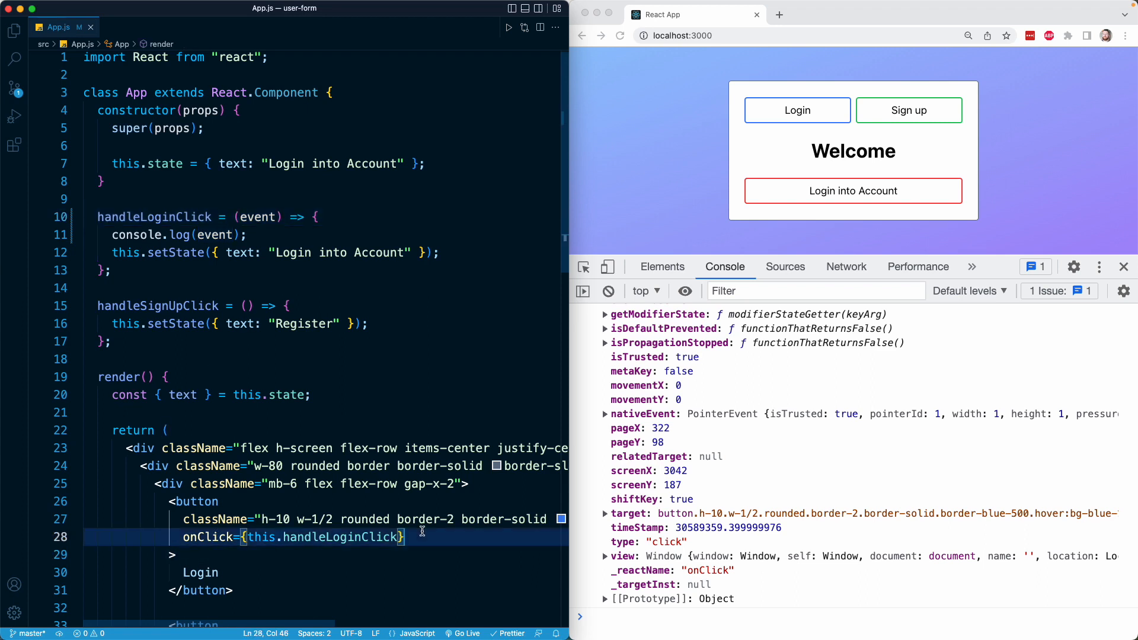